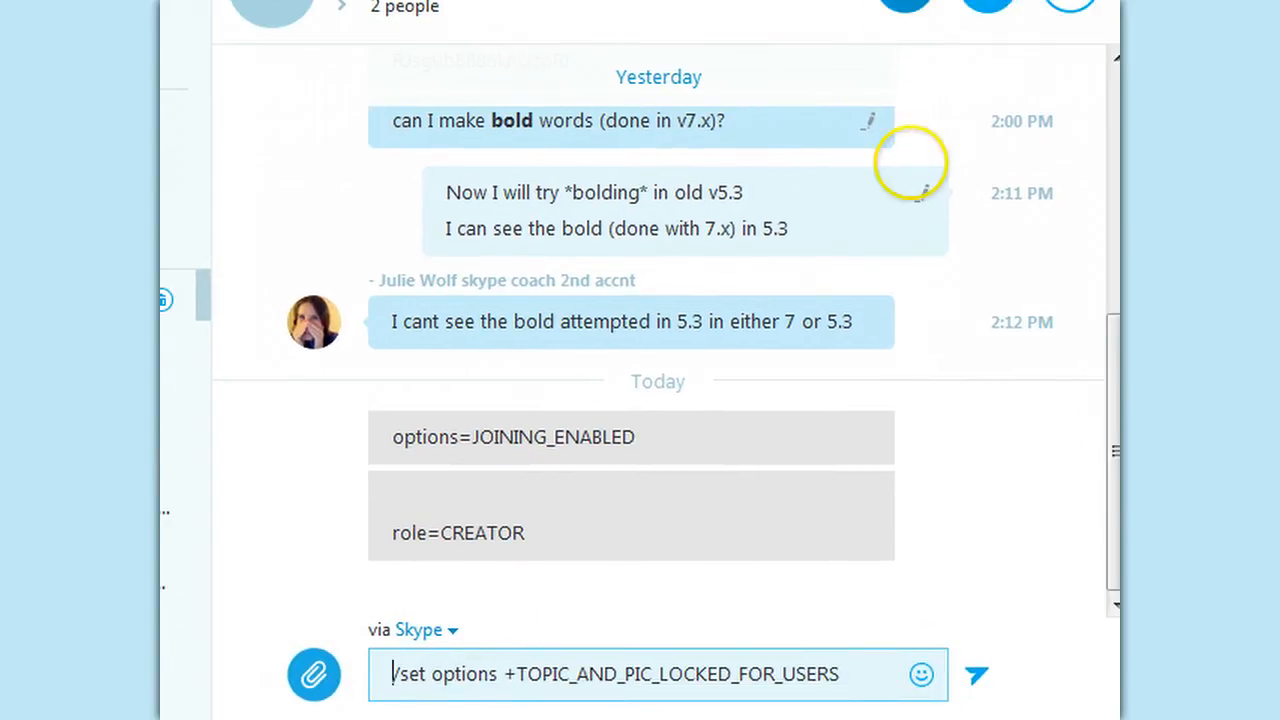
{"action": "mouse_move", "coordinate": [700, 448]}
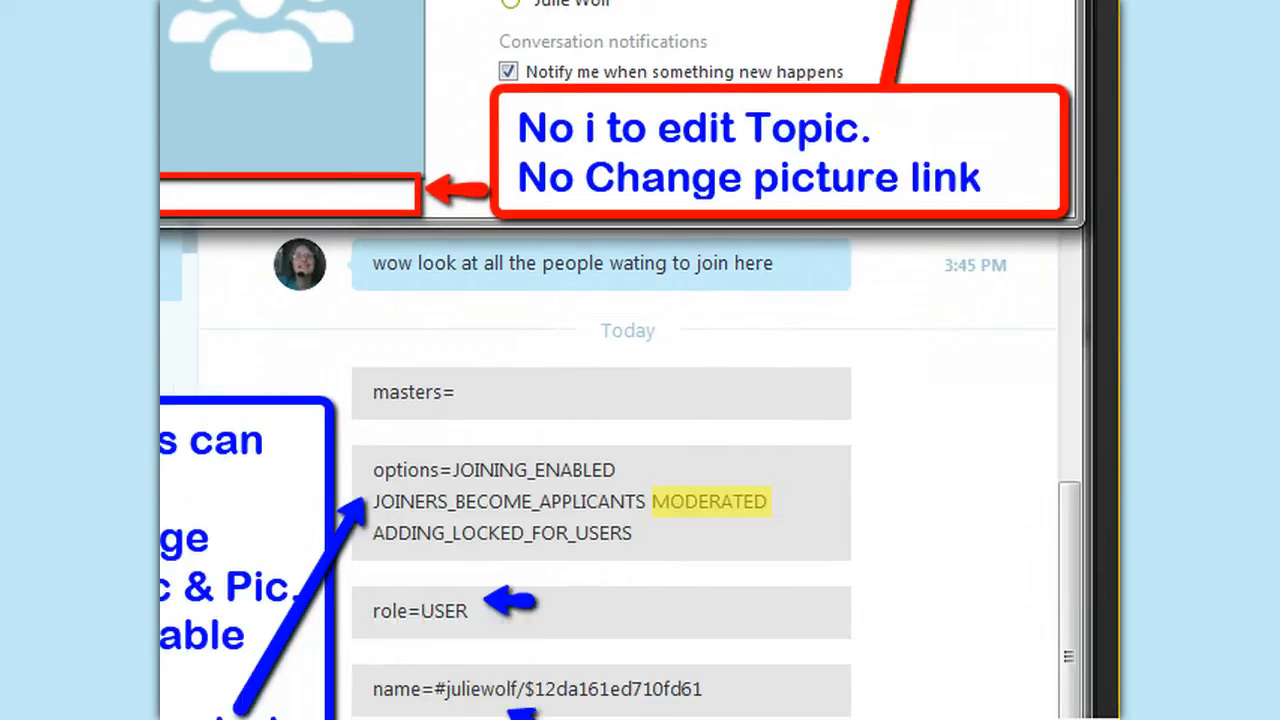
Post /get options in the room, which returns JOINING_ENABLED only
{"action": "scroll", "scroll_direction": "down", "scroll_amount": 3}
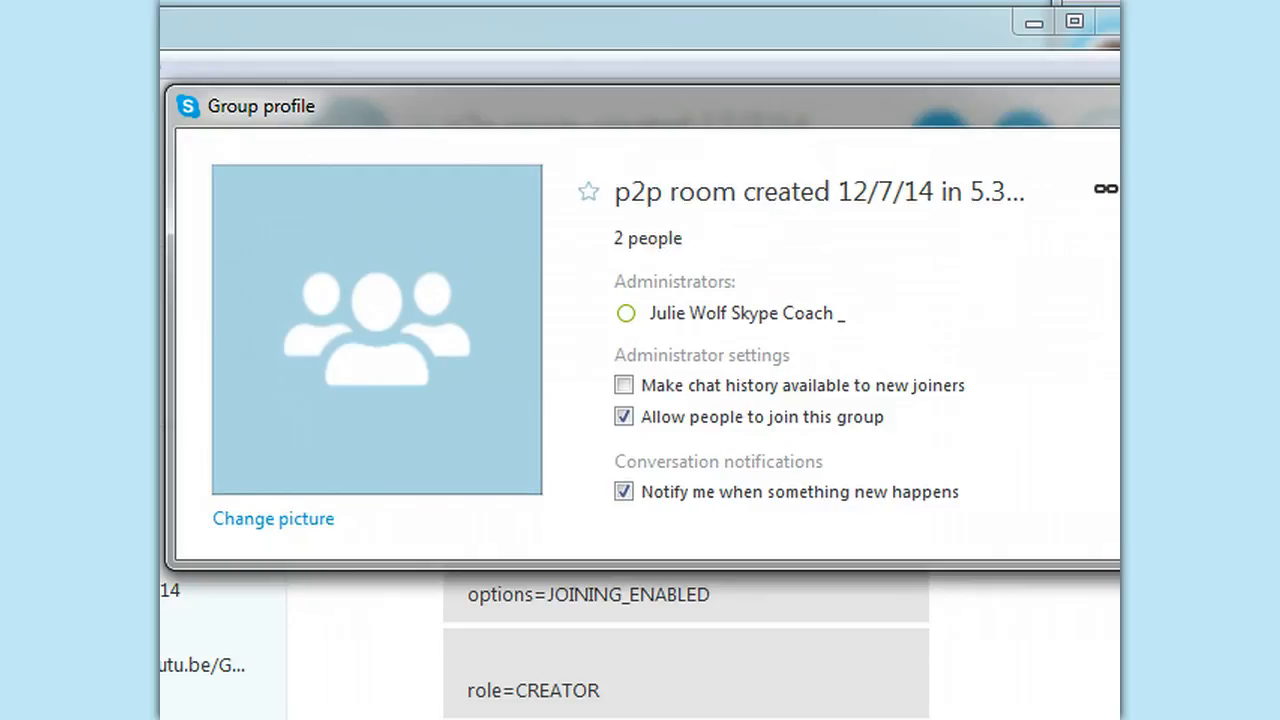
{"action": "mouse_move", "coordinate": [1105, 188]}
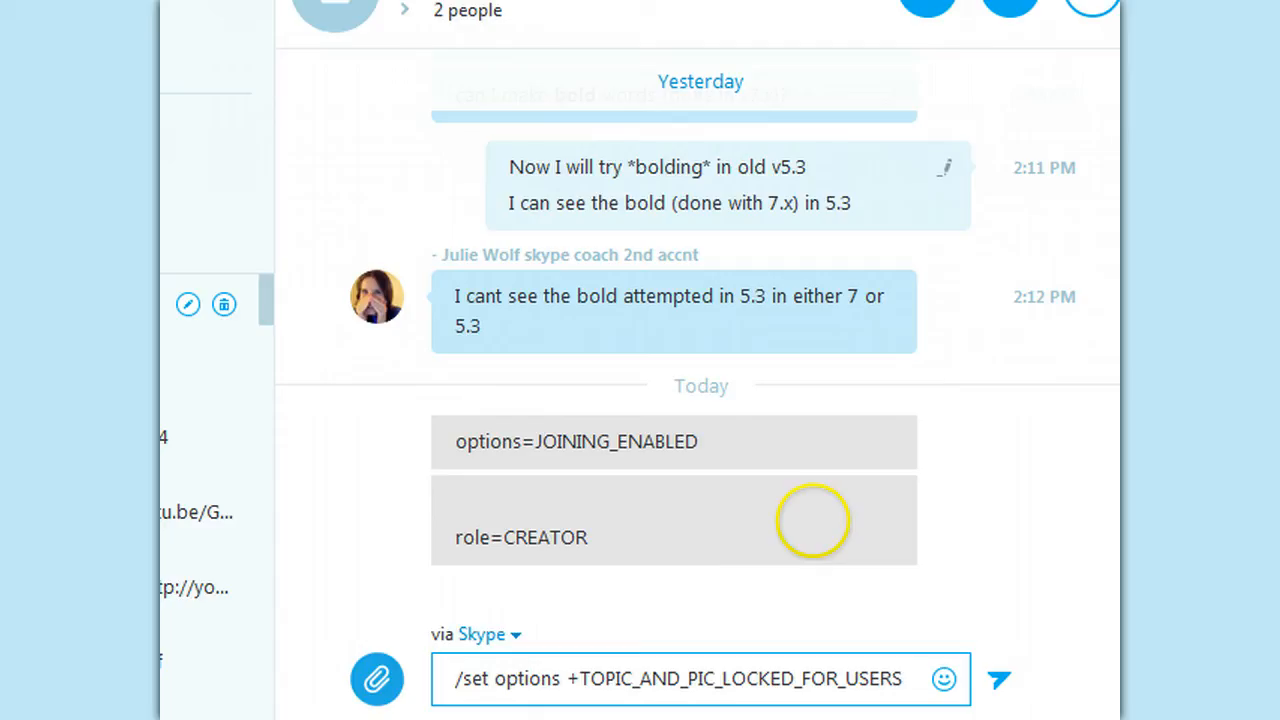
{"action": "mouse_move", "coordinate": [648, 690]}
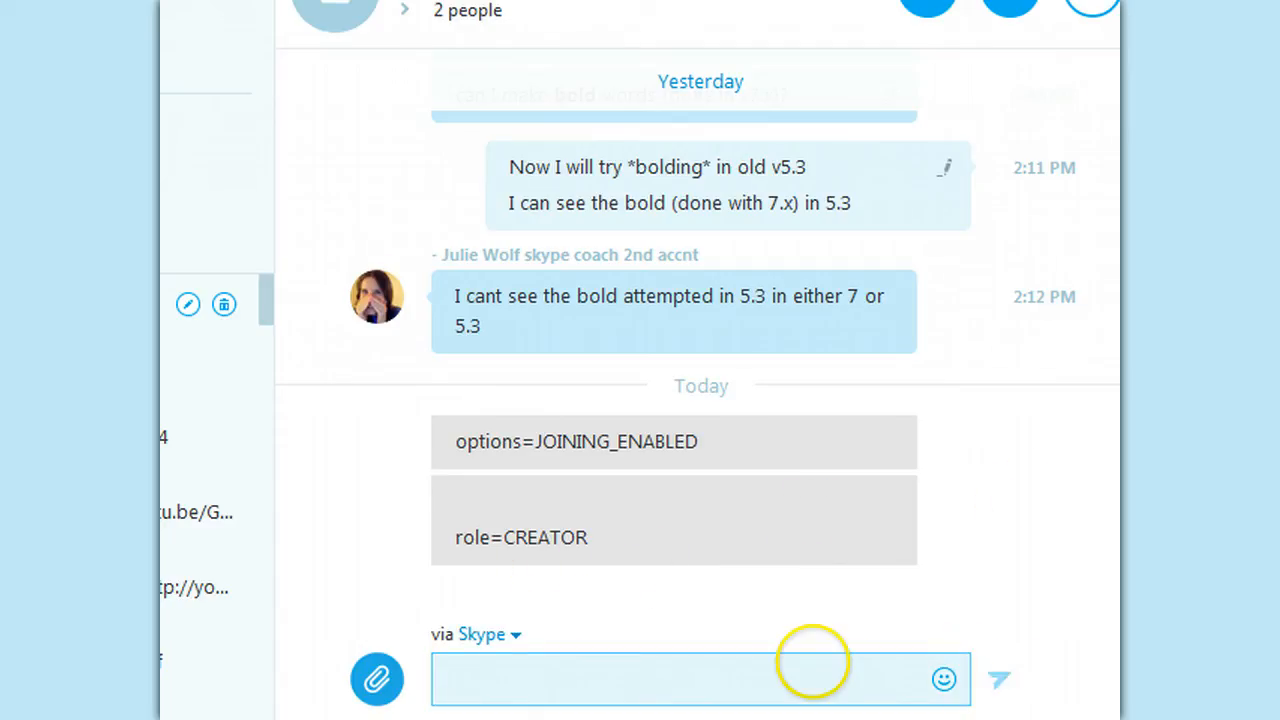
{"action": "type", "text": "/"}
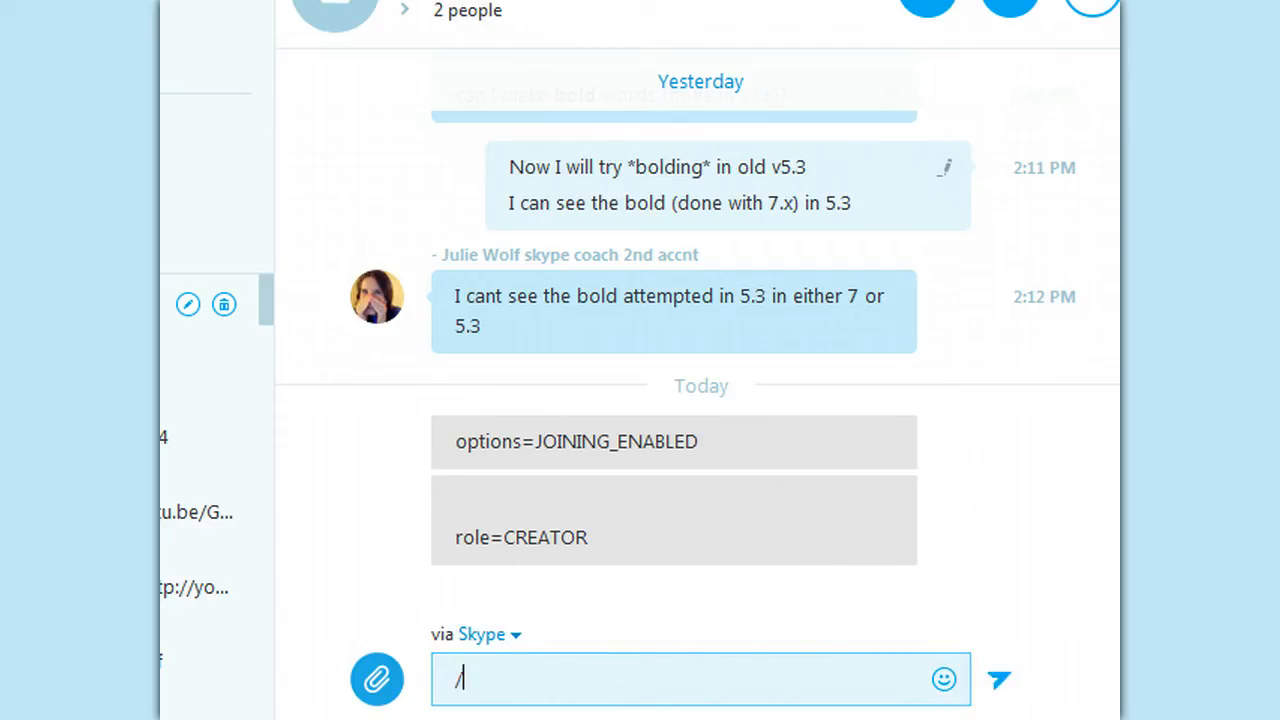
{"action": "type", "text": "get o"}
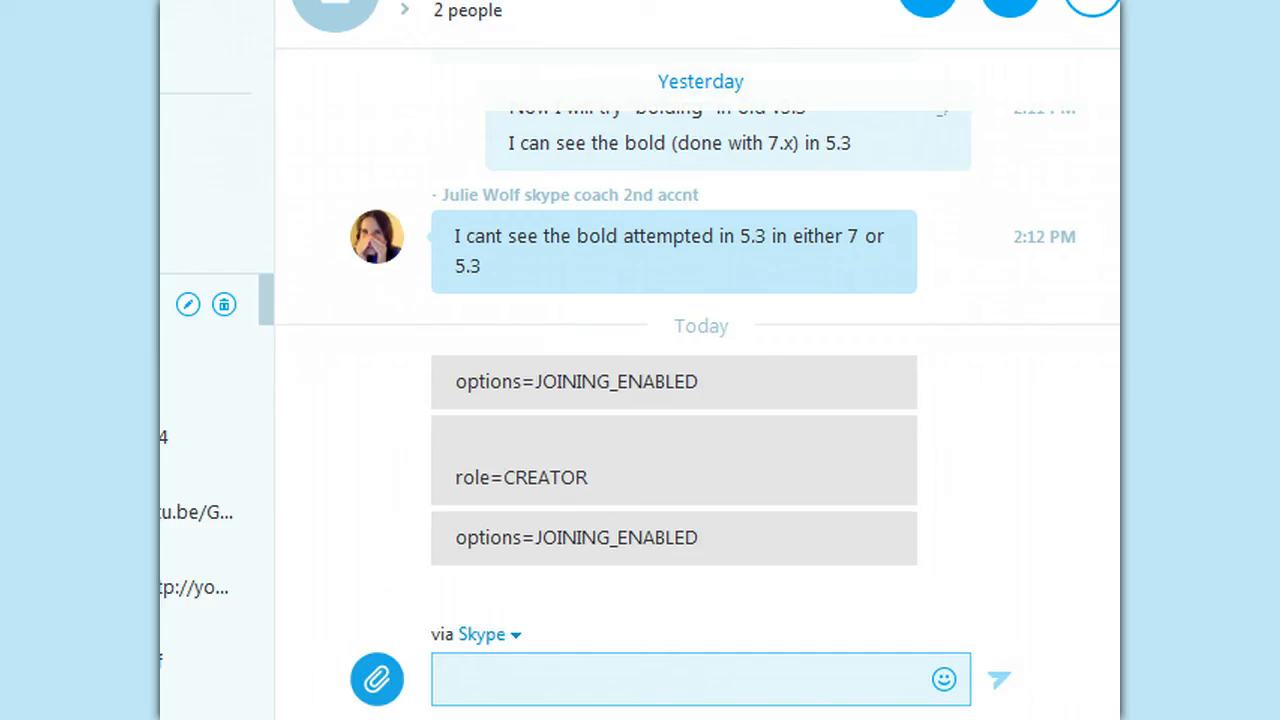
{"action": "left_click", "coordinate": [700, 678]}
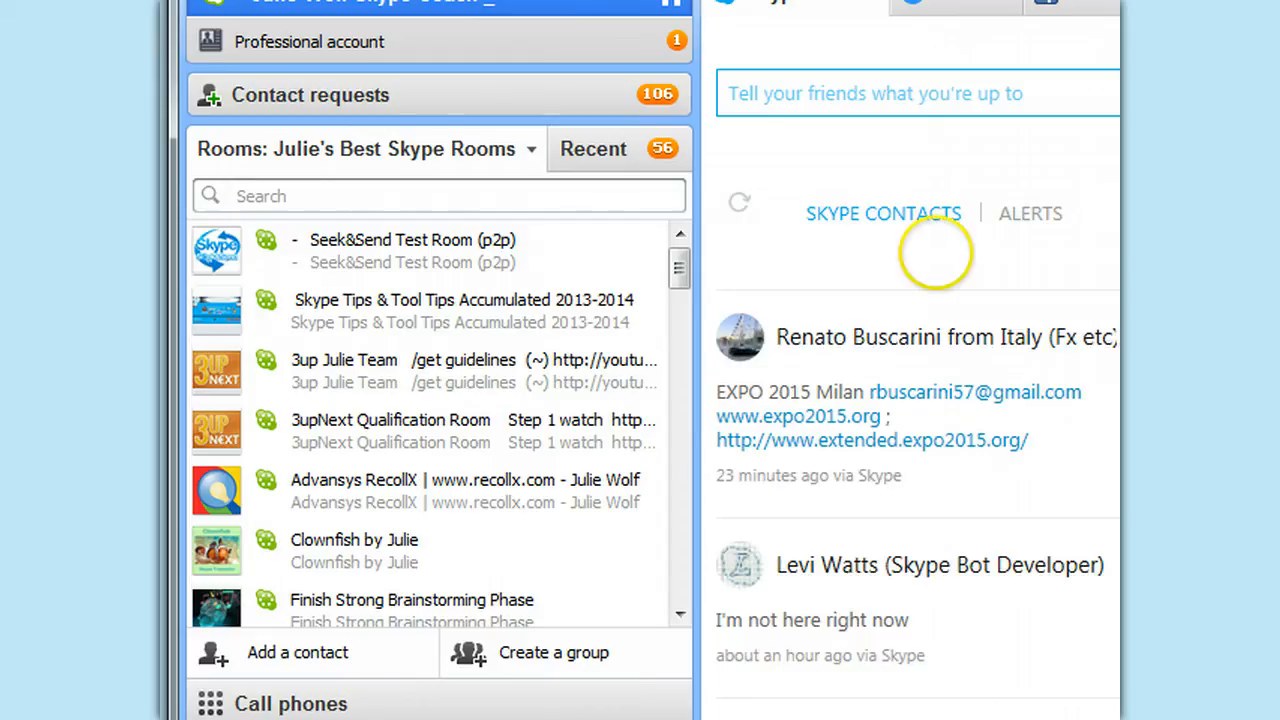
{"action": "mouse_move", "coordinate": [337, 95]}
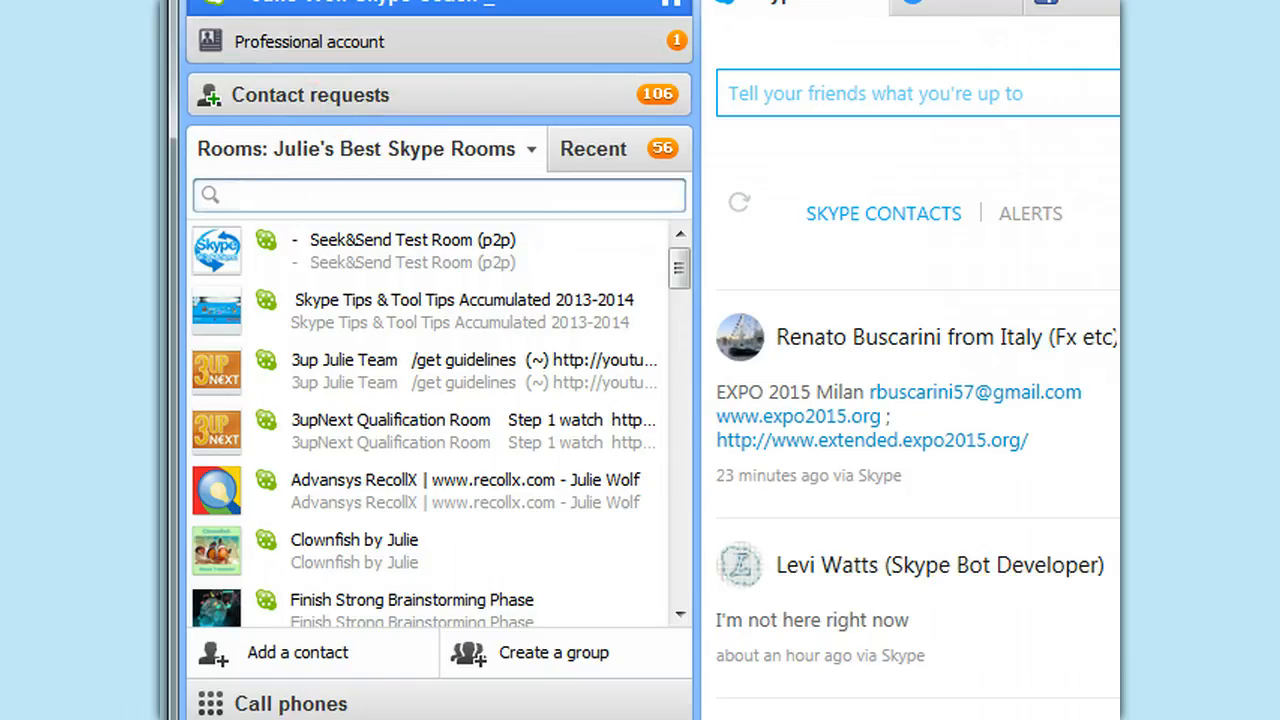
{"action": "type", "text": "p2p"}
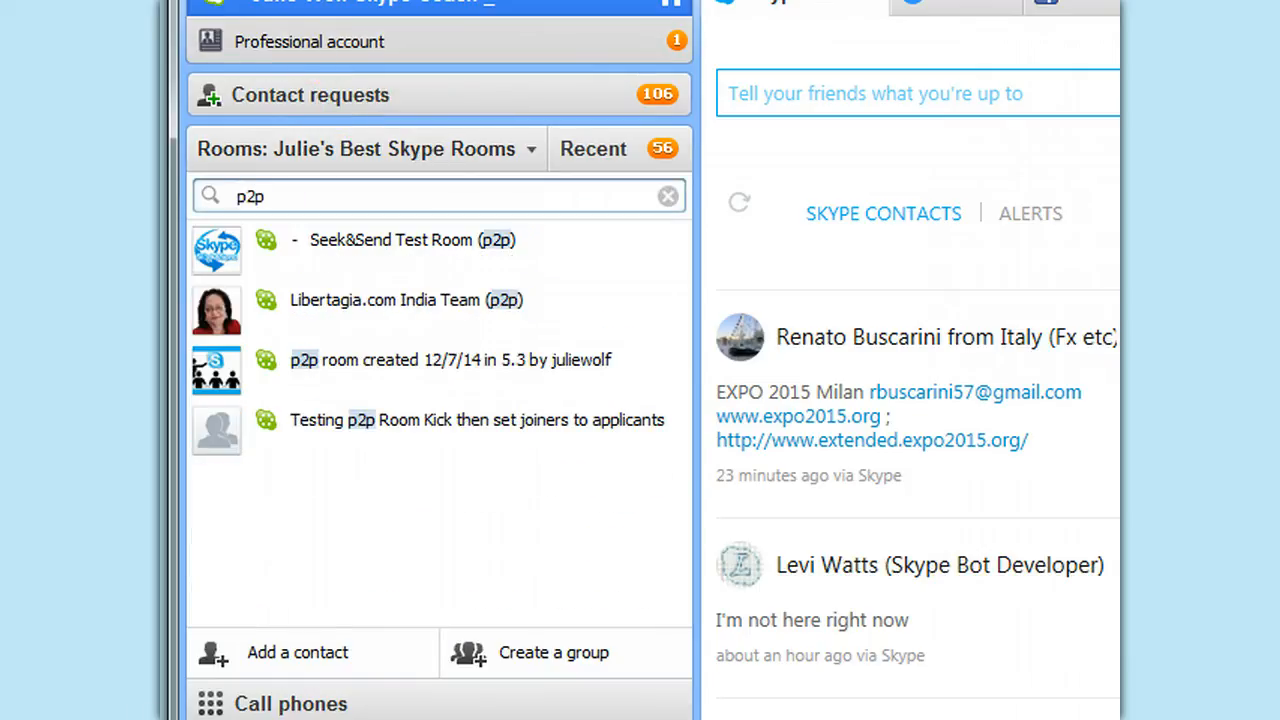
{"action": "left_click", "coordinate": [450, 360]}
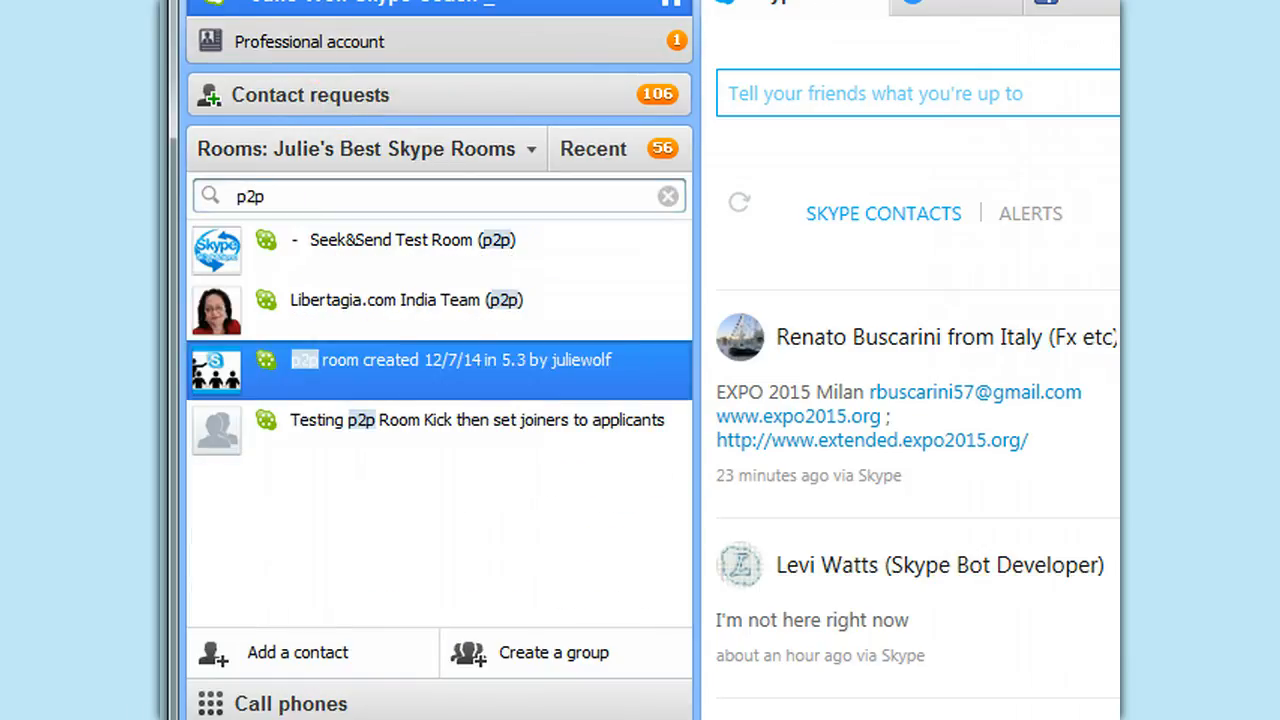
{"action": "left_click", "coordinate": [450, 360]}
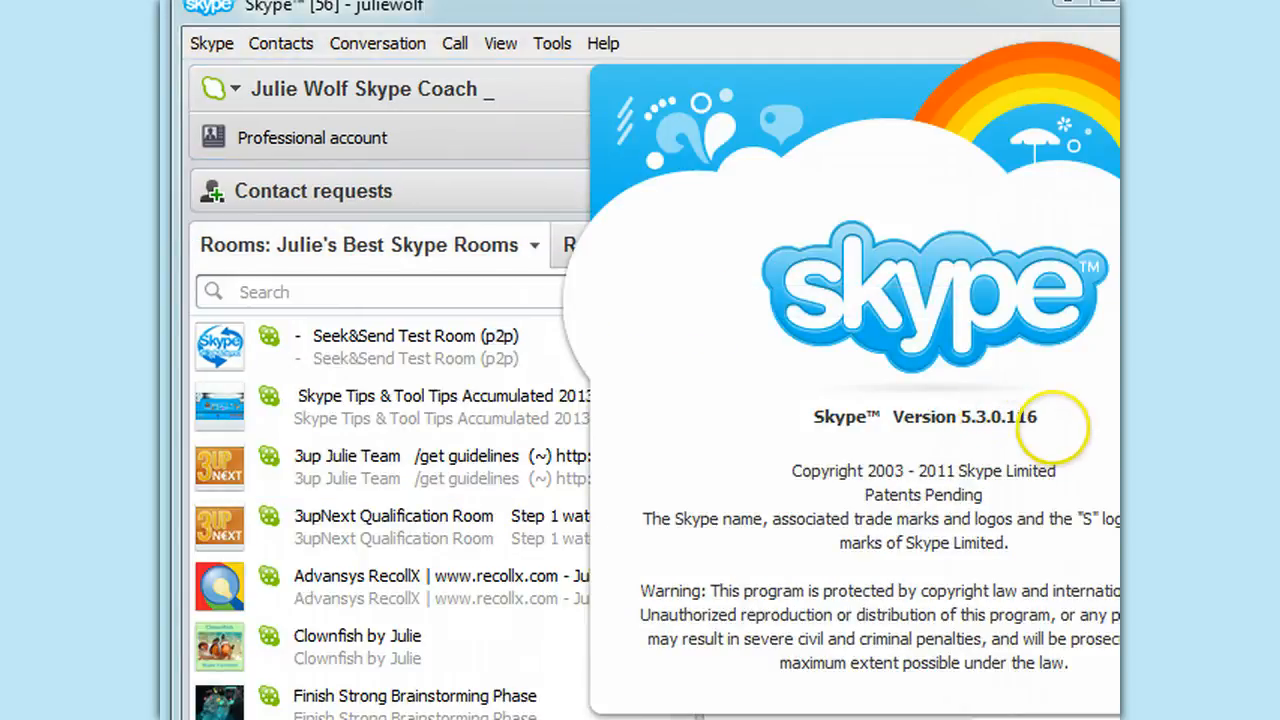
{"action": "mouse_move", "coordinate": [205, 438]}
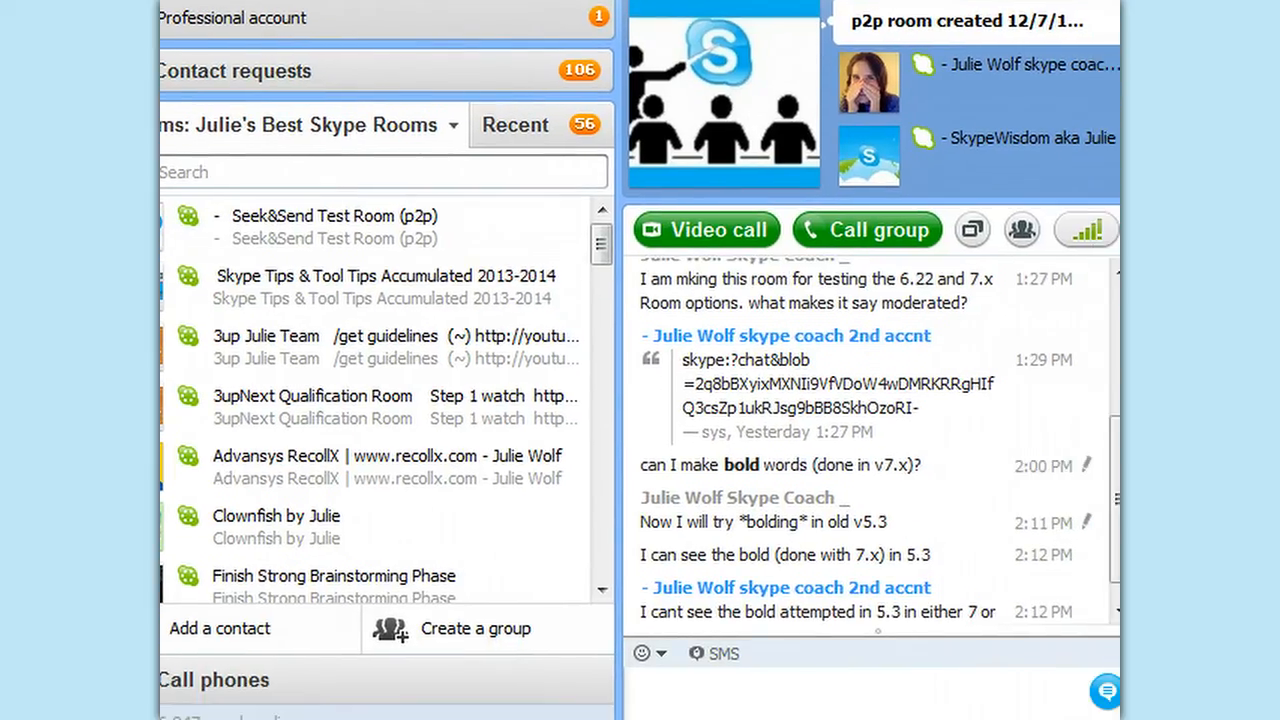
{"action": "type", "text": "/set options +TOPIC_AND_PIC_LOCKED_FOR_USERS"}
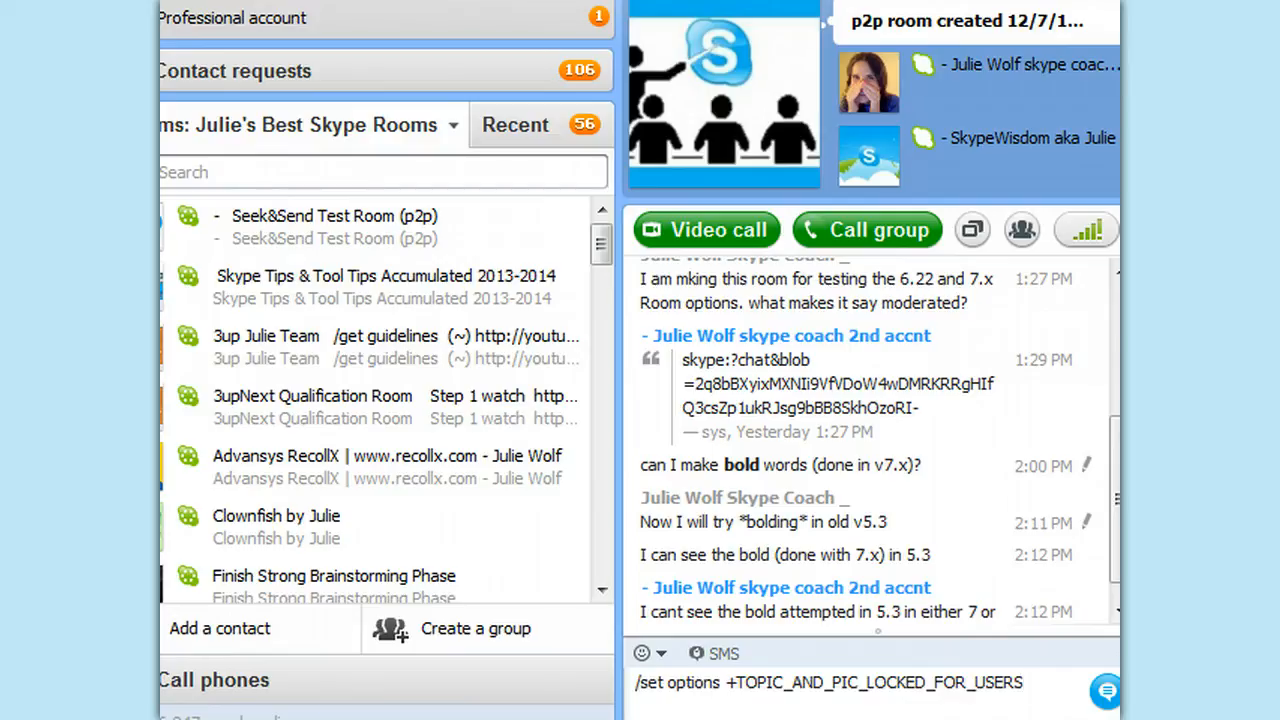
{"action": "left_click", "coordinate": [515, 124]}
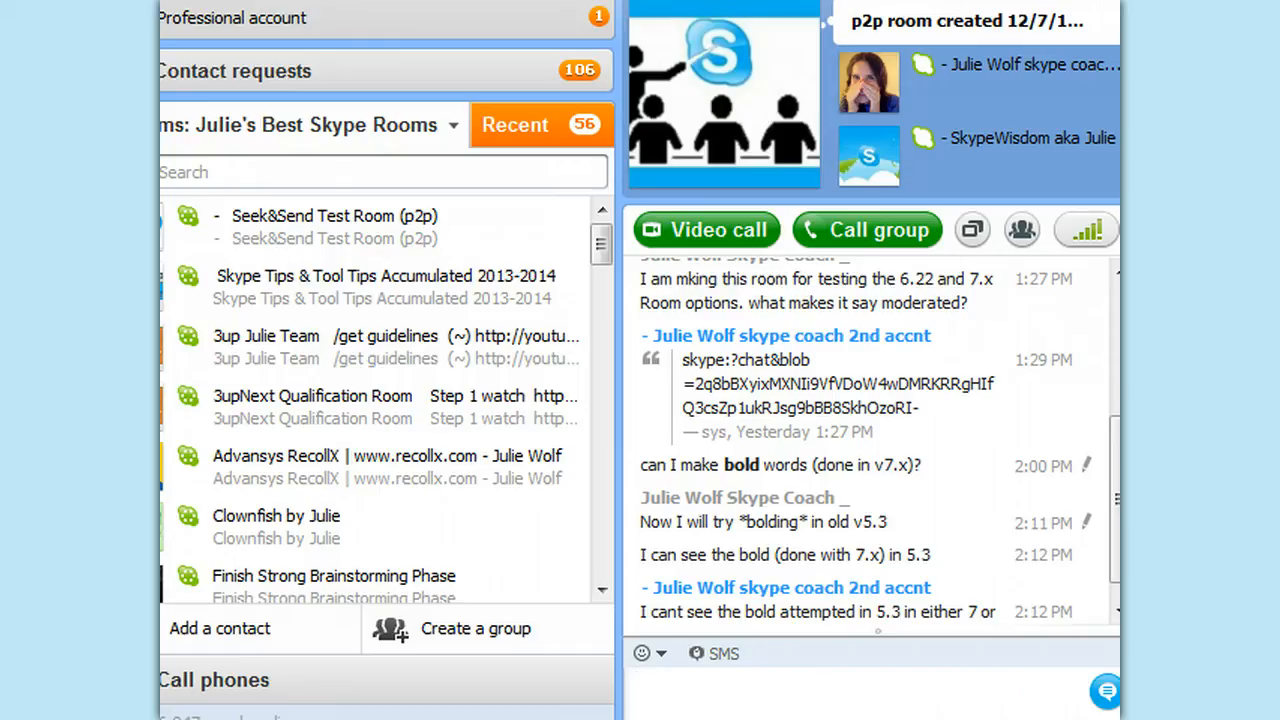
{"action": "type", "text": "/get"}
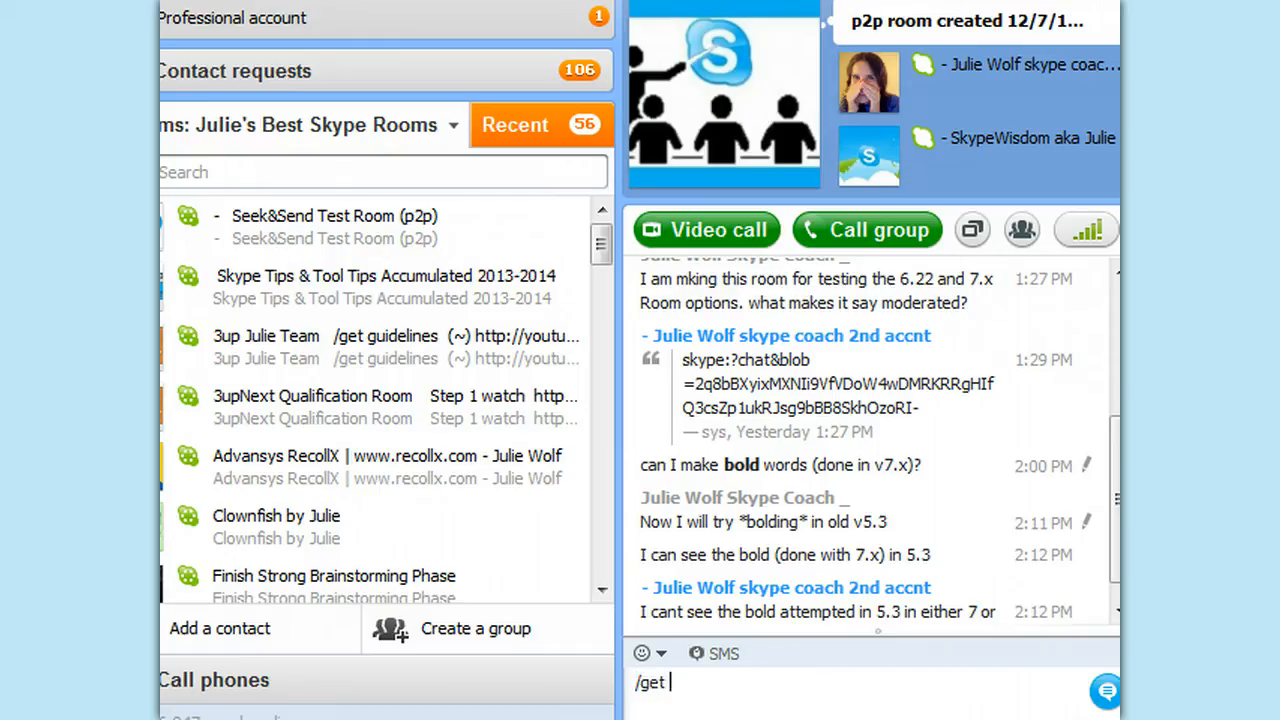
{"action": "scroll", "scroll_direction": "down", "scroll_amount": 3}
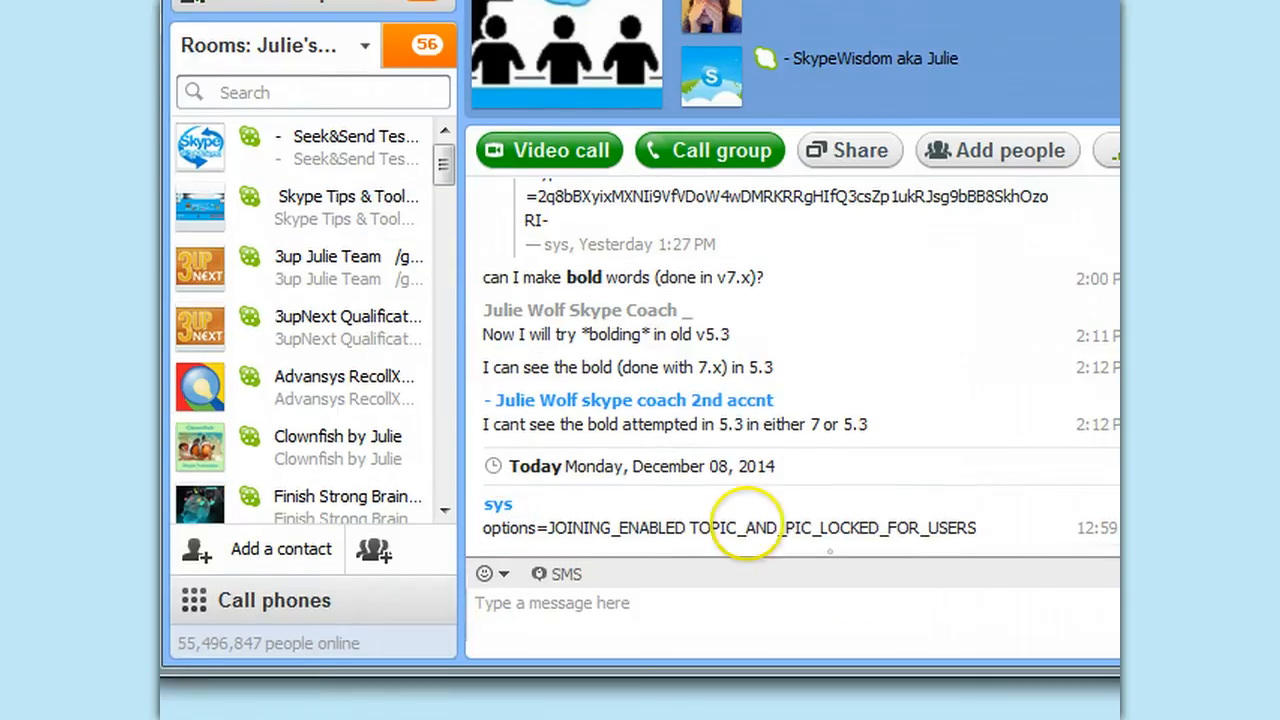
{"action": "double_click", "coordinate": [745, 528]}
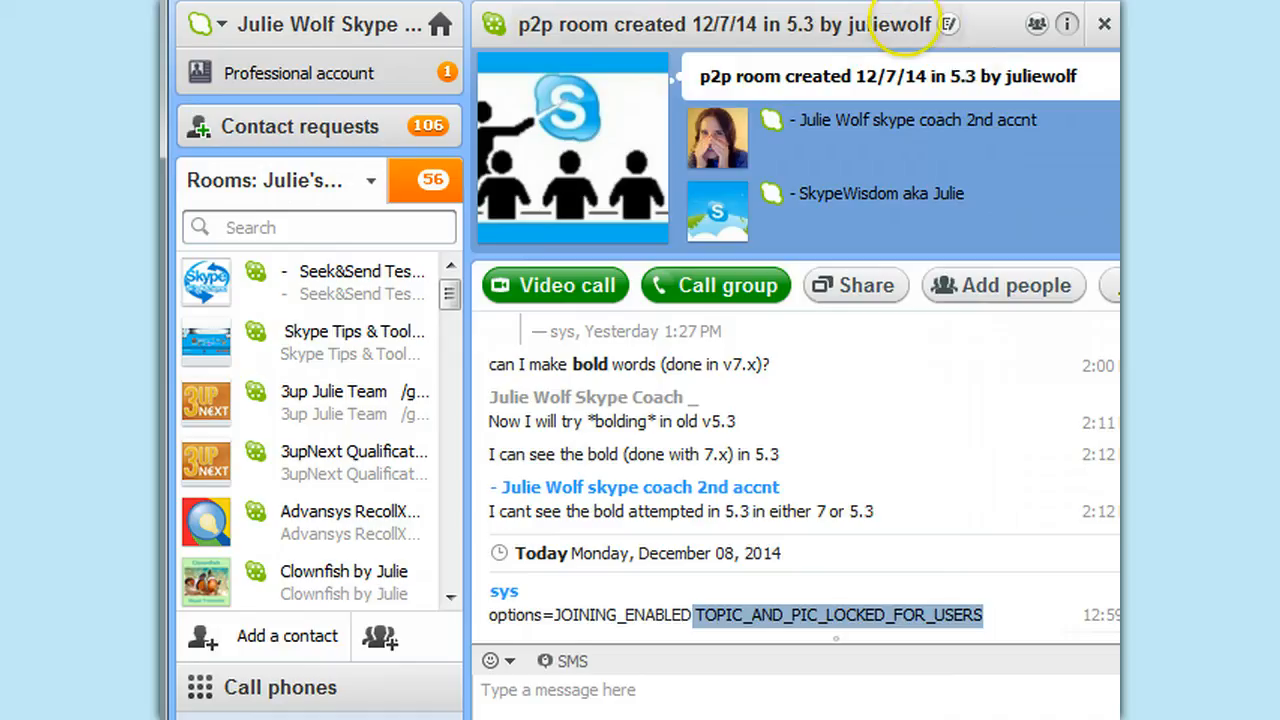
{"action": "mouse_move", "coordinate": [947, 24]}
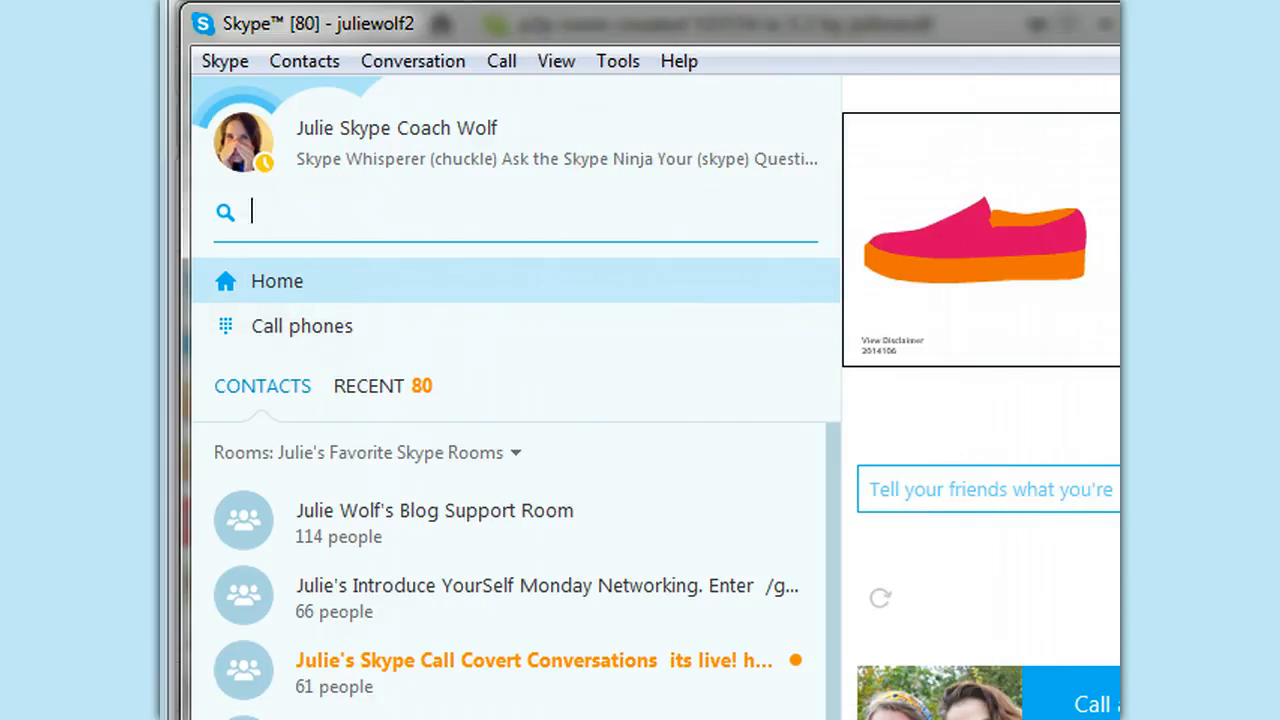
Filter the Skype 7 search with p2p to list the room created 12/7/14
{"action": "type", "text": "p2p"}
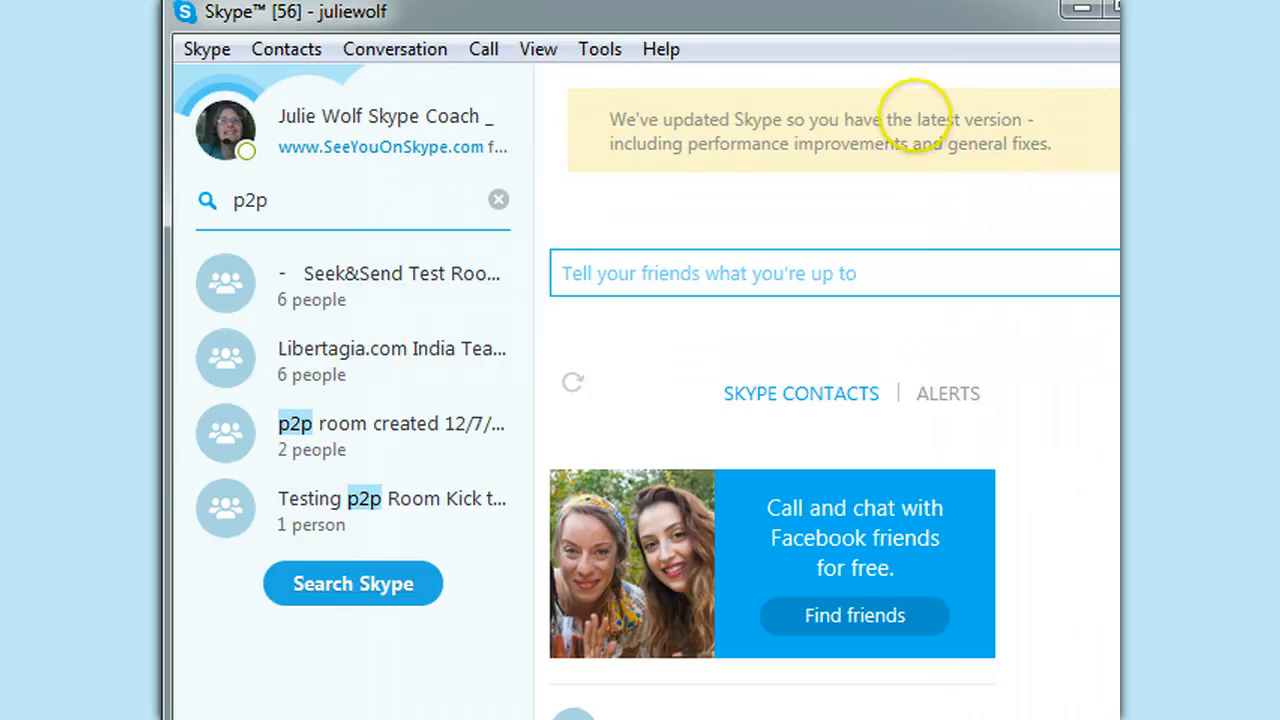
Highlight 'latest' in the update notice, then enter the p2p room as admin
{"action": "double_click", "coordinate": [940, 119]}
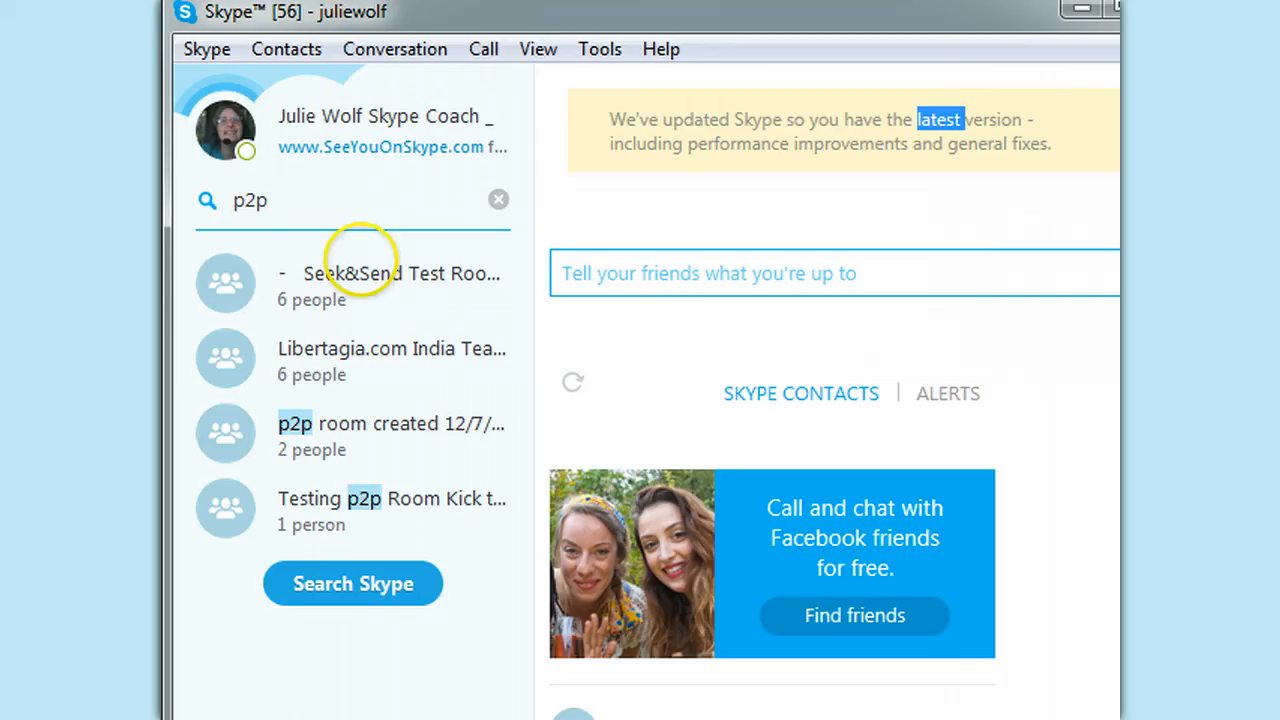
{"action": "left_click", "coordinate": [390, 432]}
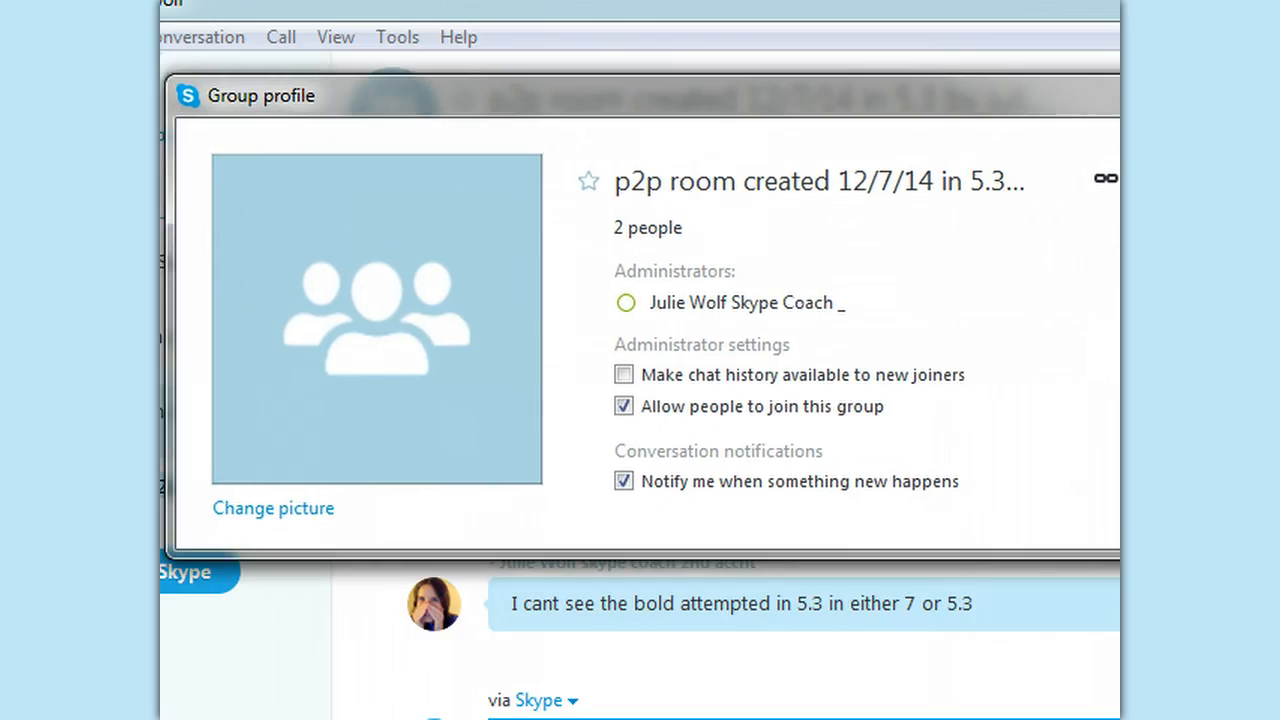
Check the group profile's Administrator settings with Allow people to join enabled
{"action": "left_click", "coordinate": [623, 406]}
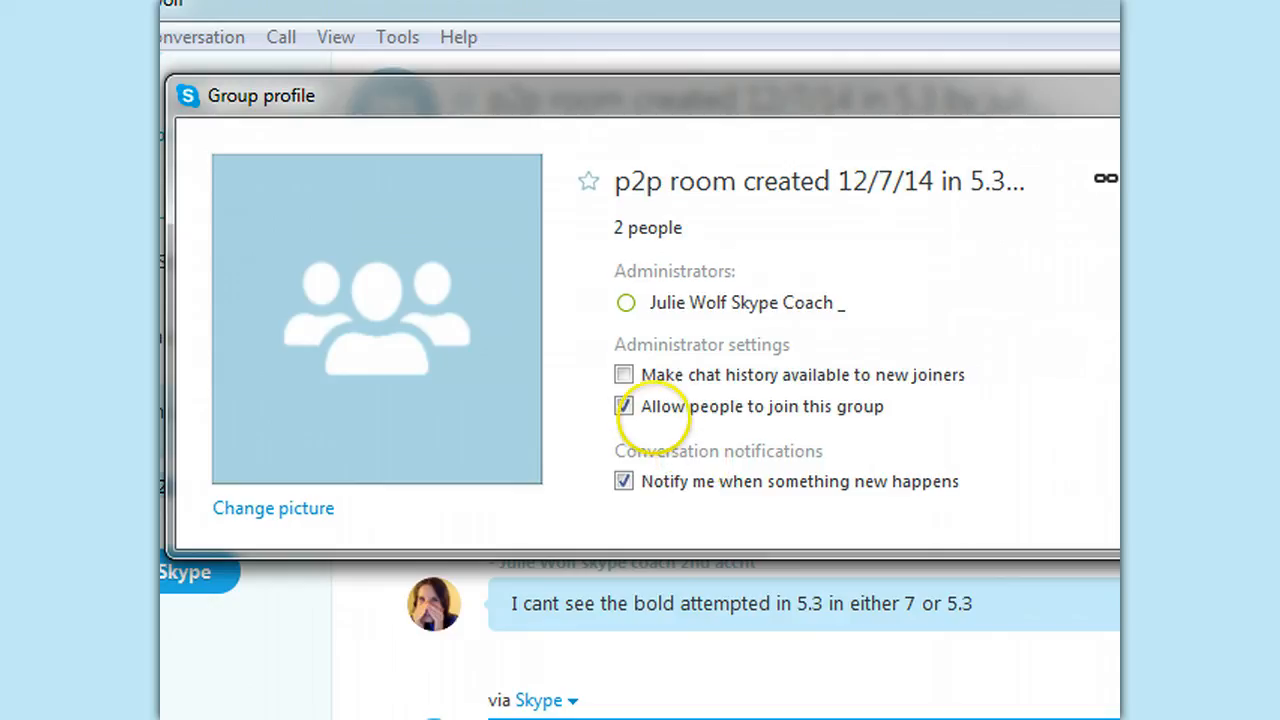
{"action": "left_click", "coordinate": [623, 406]}
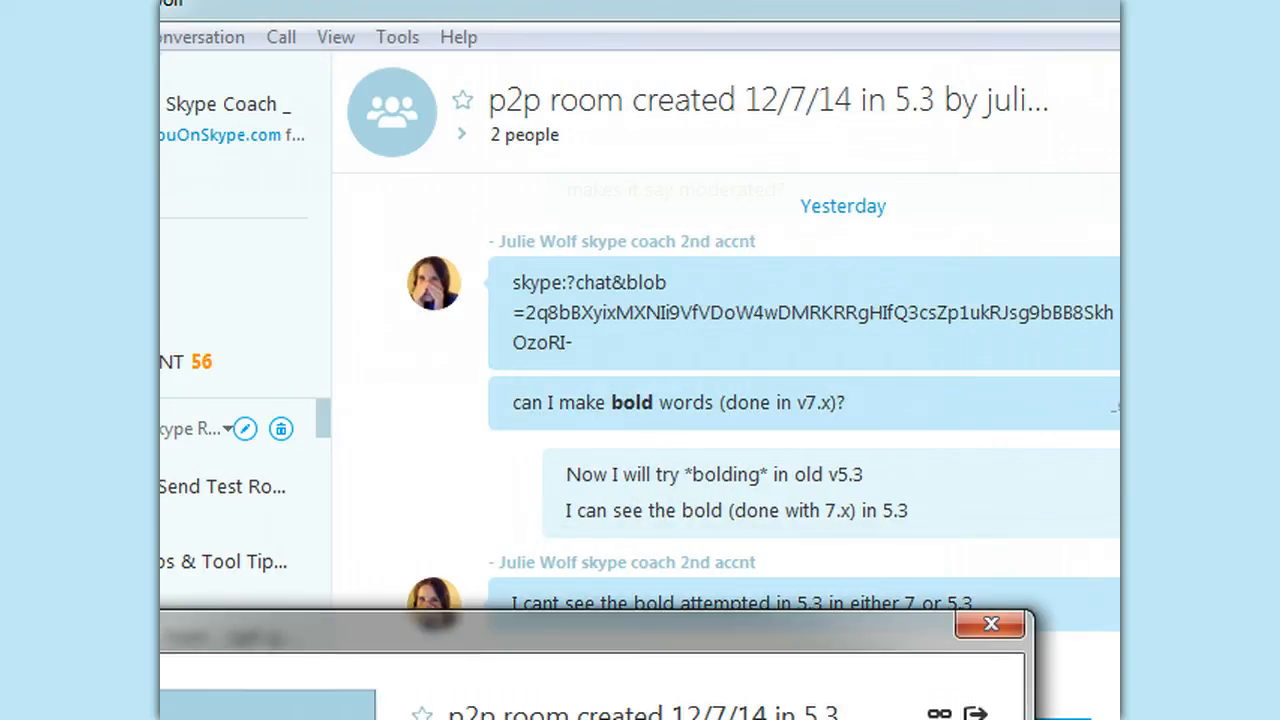
Post /get options as admin and highlight MODERATED in the JOINING_ENABLED MODERATED reply
{"action": "left_click", "coordinate": [990, 624]}
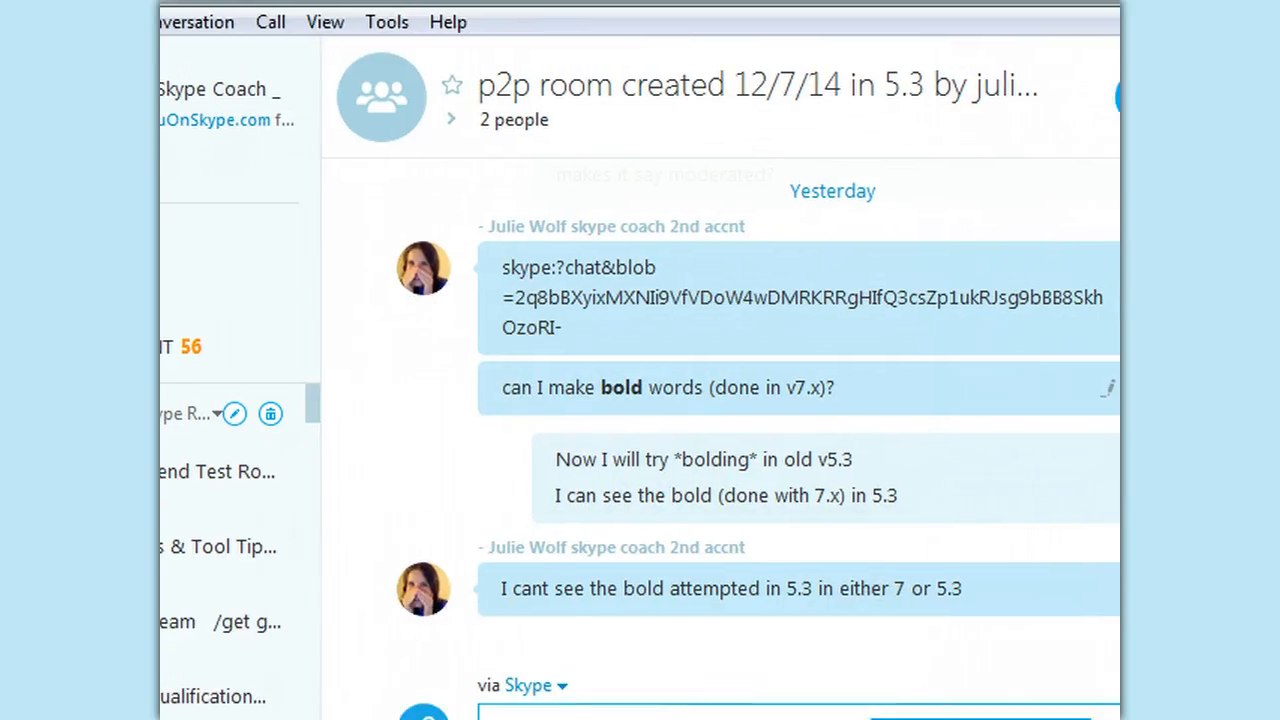
{"action": "scroll", "scroll_direction": "down", "scroll_amount": 3}
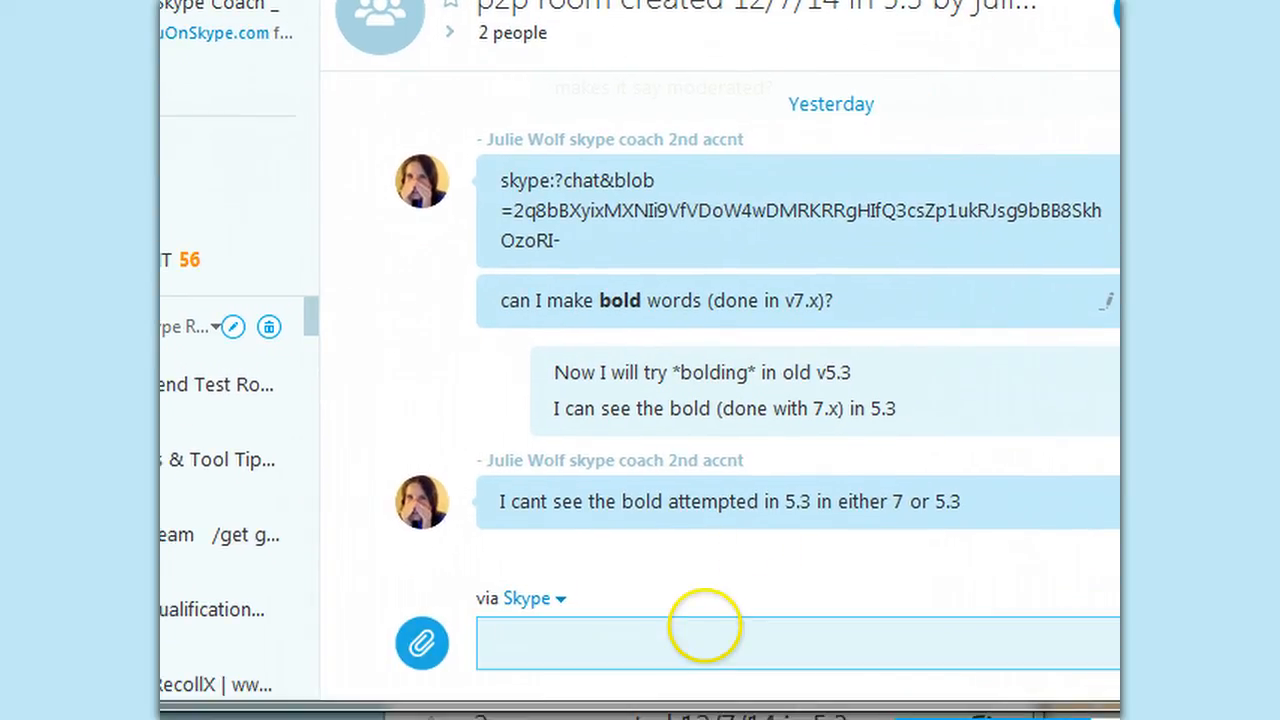
{"action": "type", "text": "/get"}
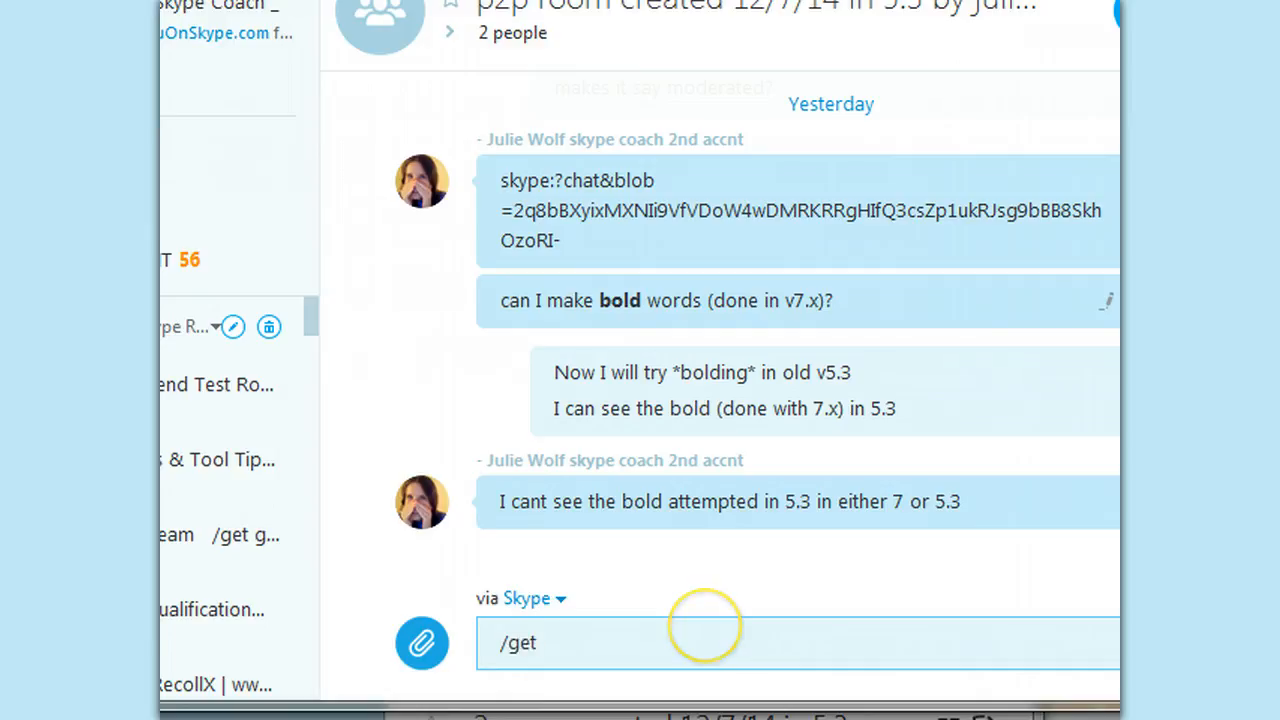
{"action": "type", "text": "options"}
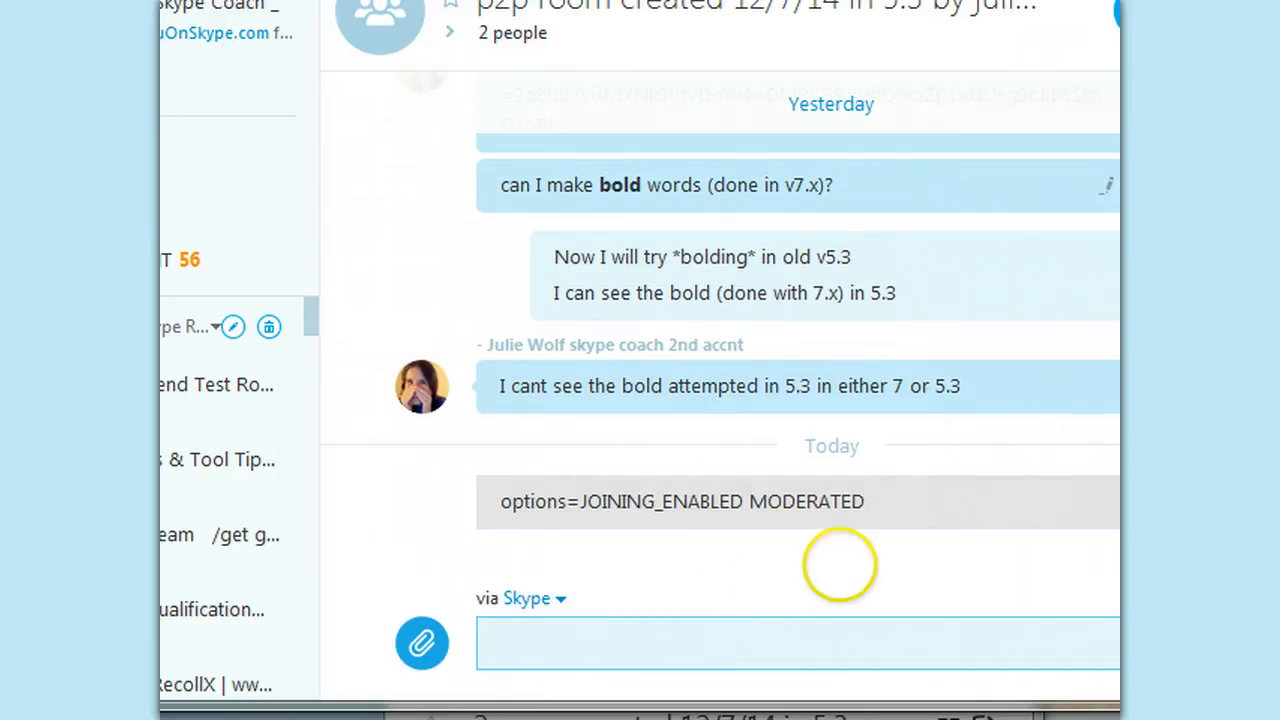
{"action": "double_click", "coordinate": [806, 501]}
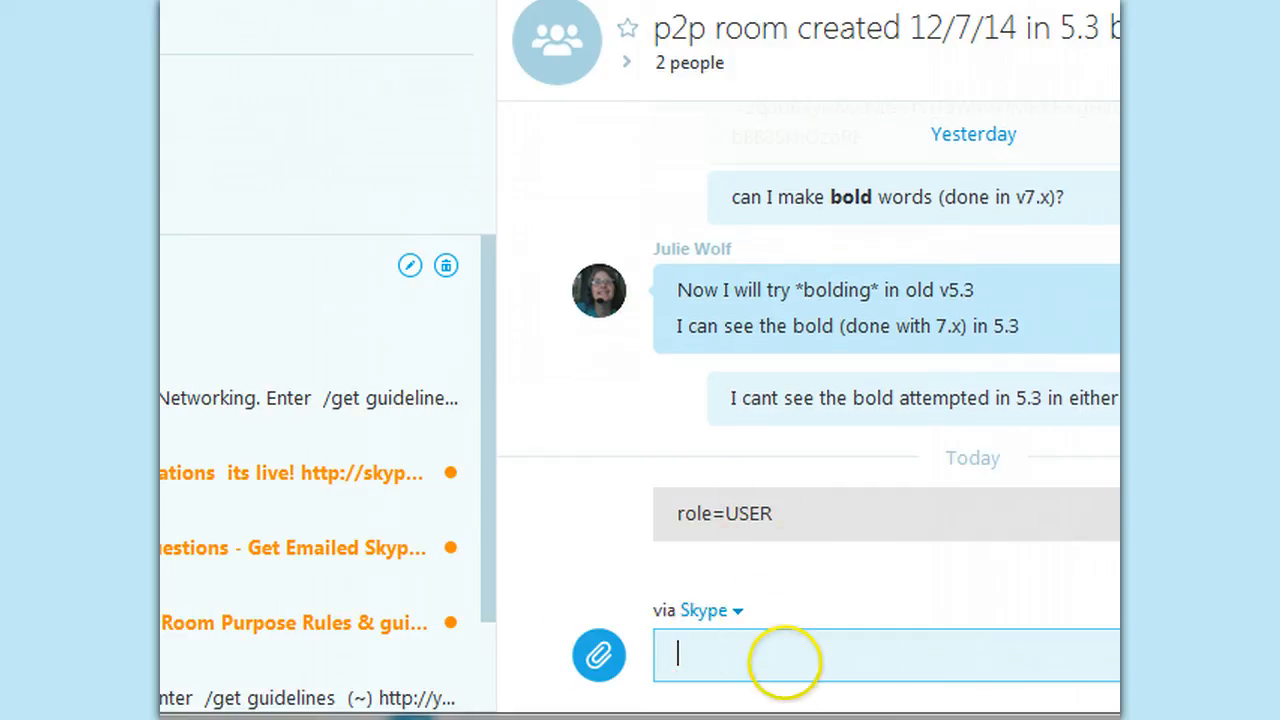
Post /get options as the second user and highlight MODERATED in its reply
{"action": "type", "text": "/get o"}
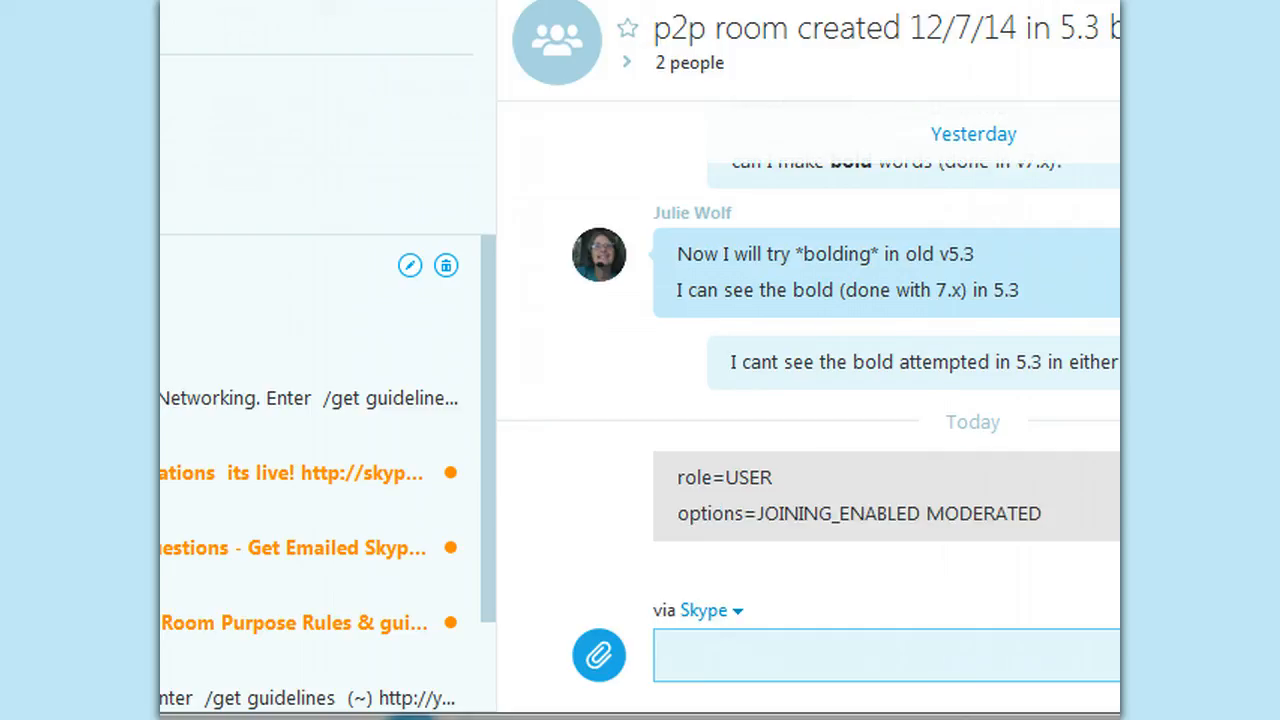
{"action": "double_click", "coordinate": [983, 513]}
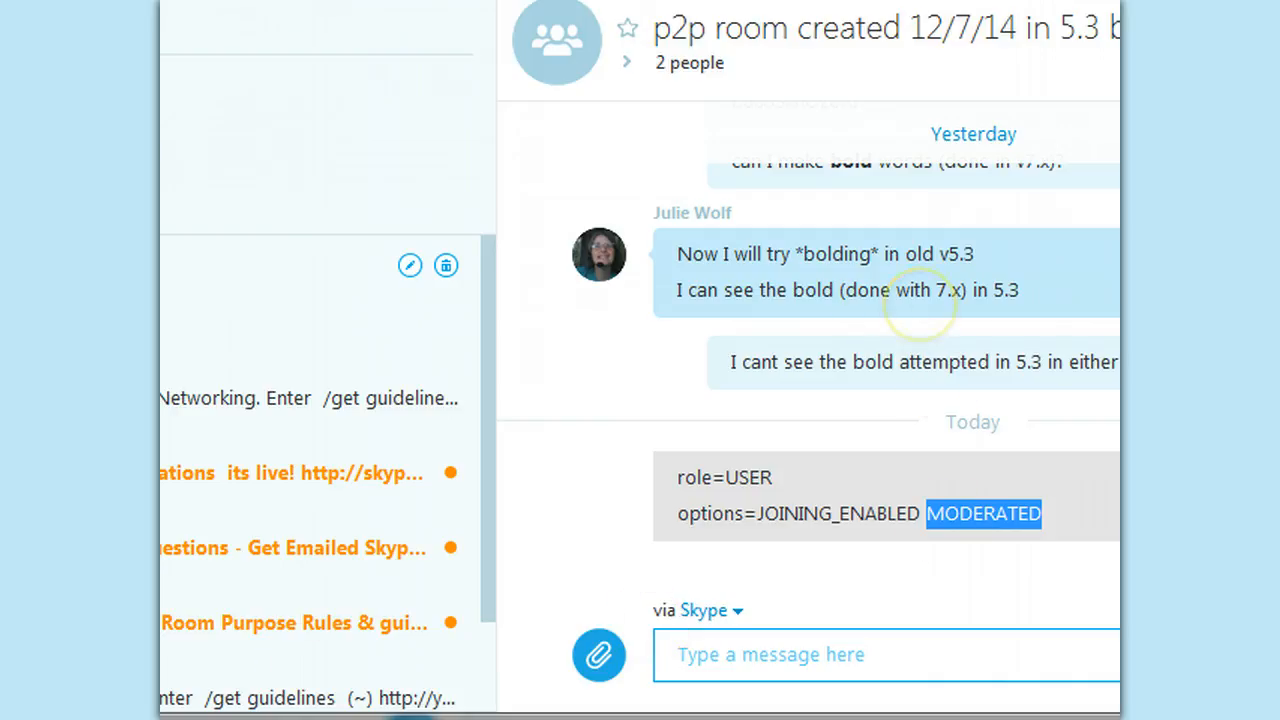
{"action": "mouse_move", "coordinate": [920, 540]}
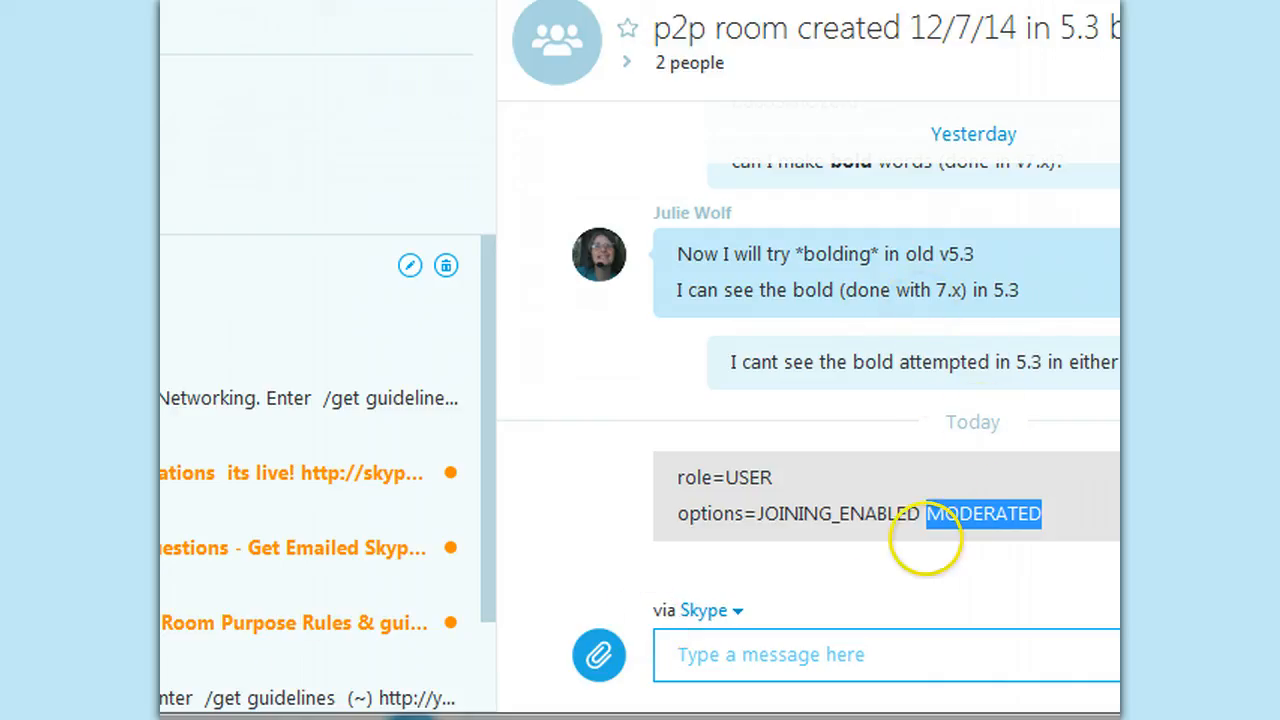